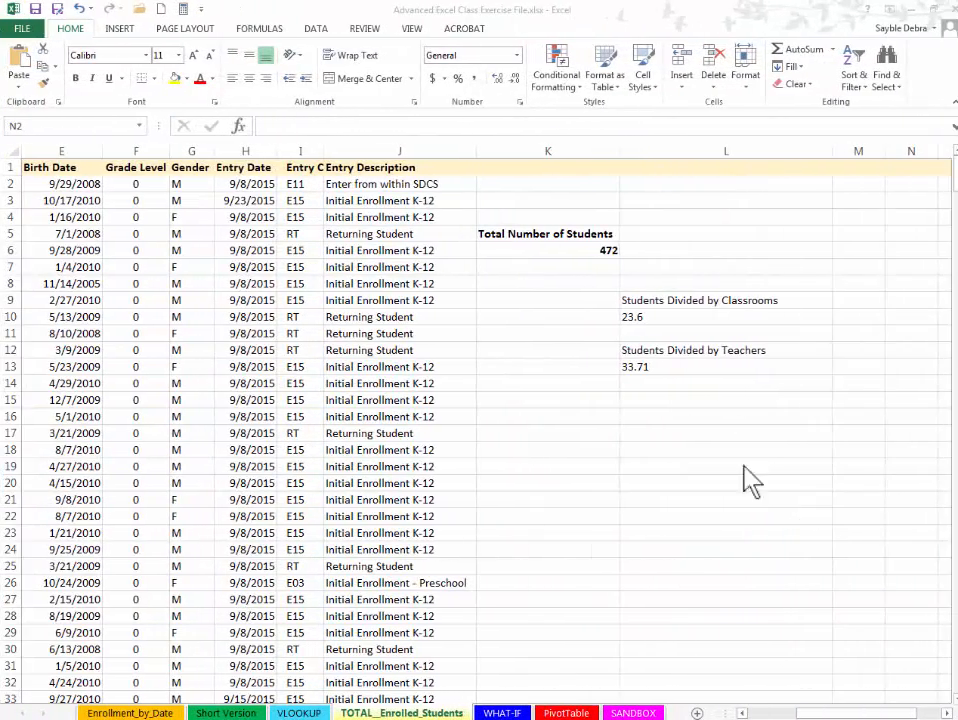
pyautogui.moveTo(580, 442)
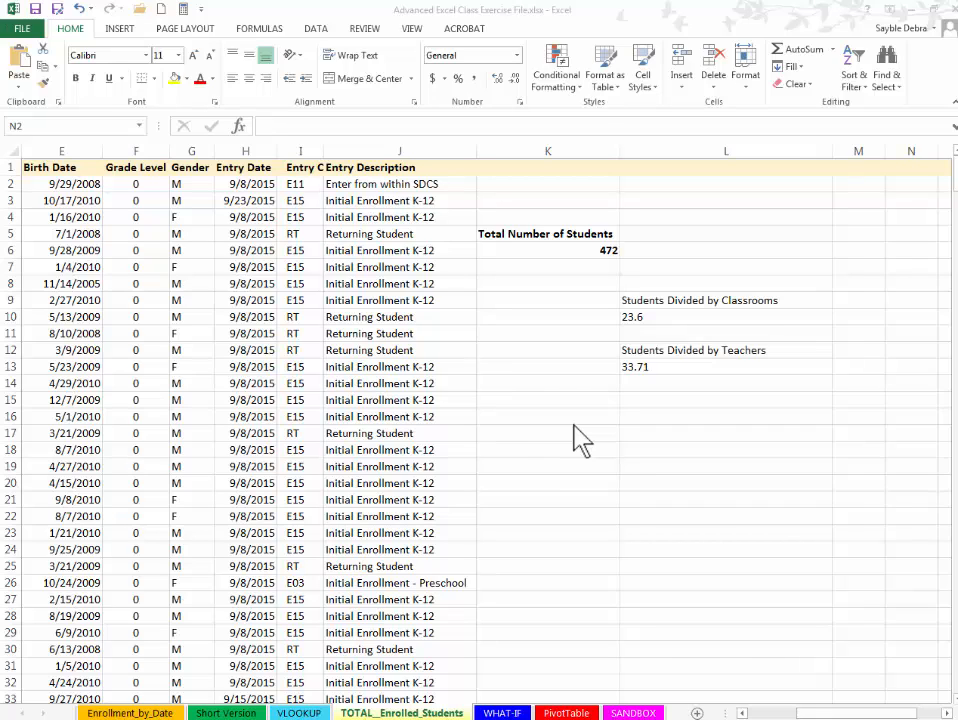
pyautogui.moveTo(590, 284)
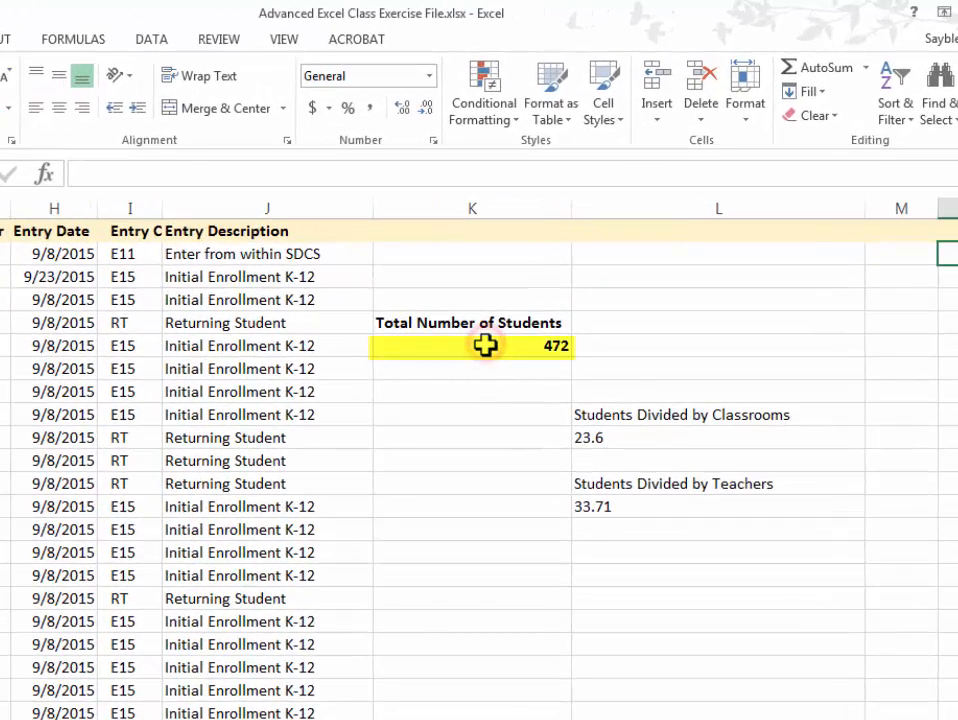
# Select cell K6 to reveal its =COUNT(A2:A700) formula giving 472 students.
pyautogui.click(472, 346)
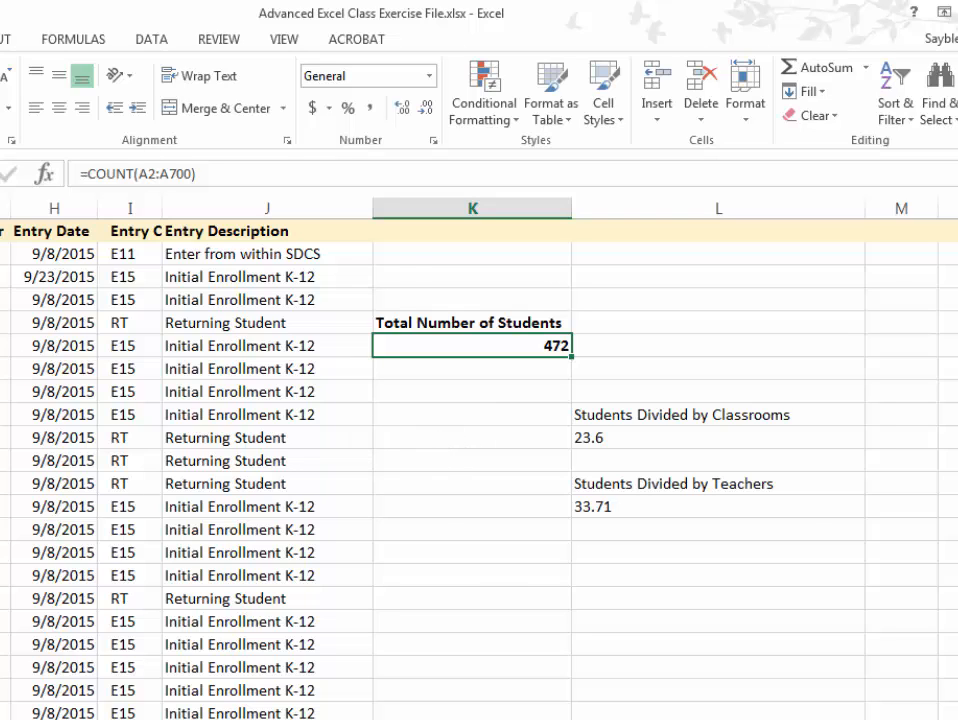
pyautogui.moveTo(504, 588)
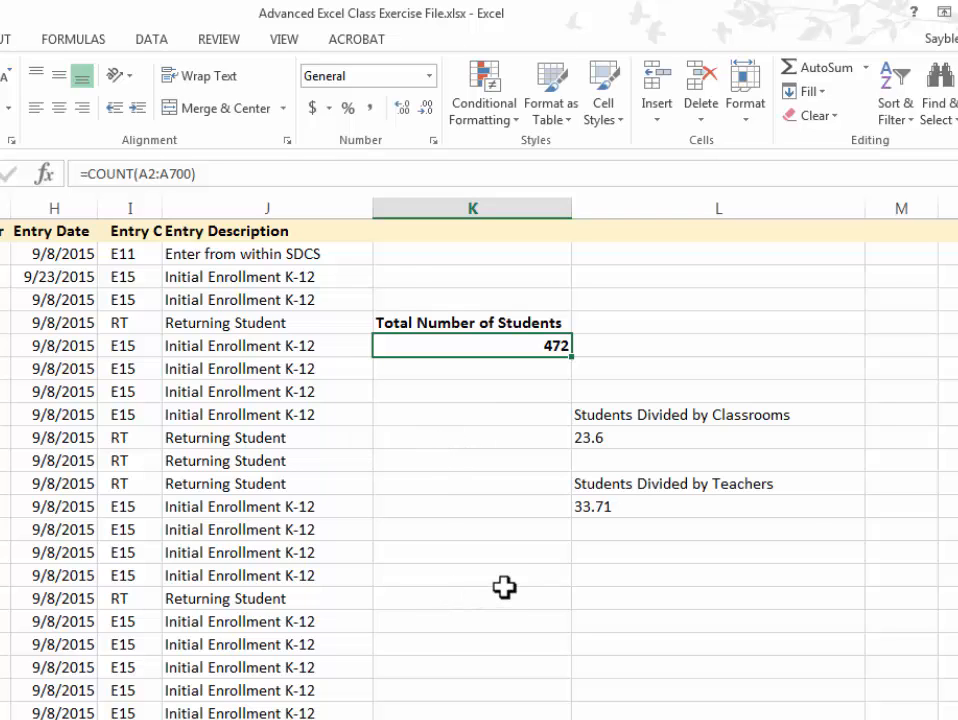
pyautogui.moveTo(464, 360)
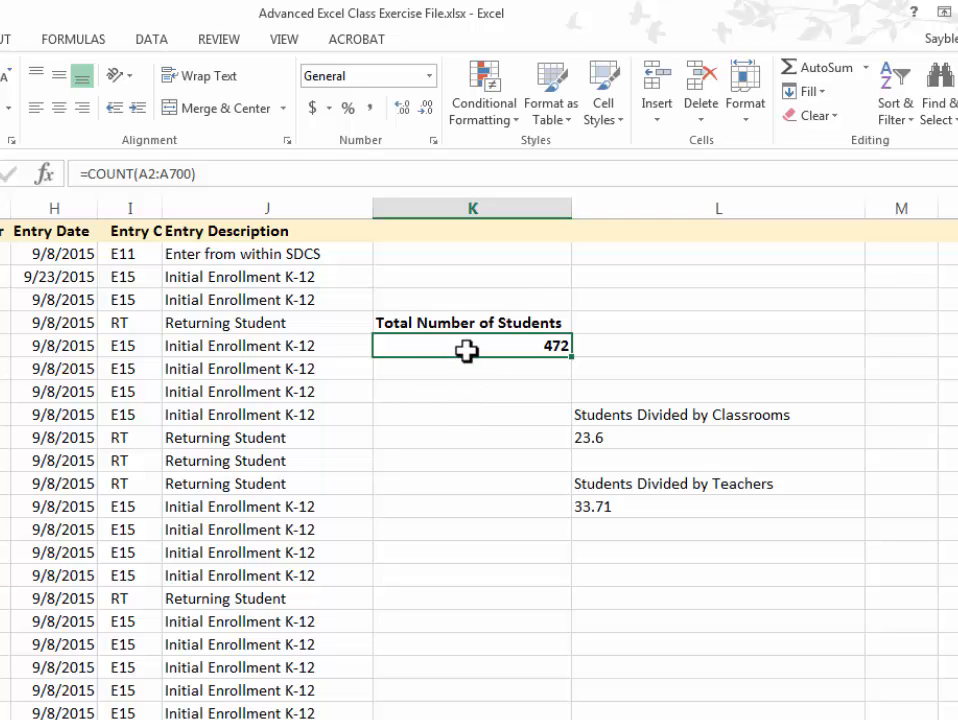
pyautogui.moveTo(548, 360)
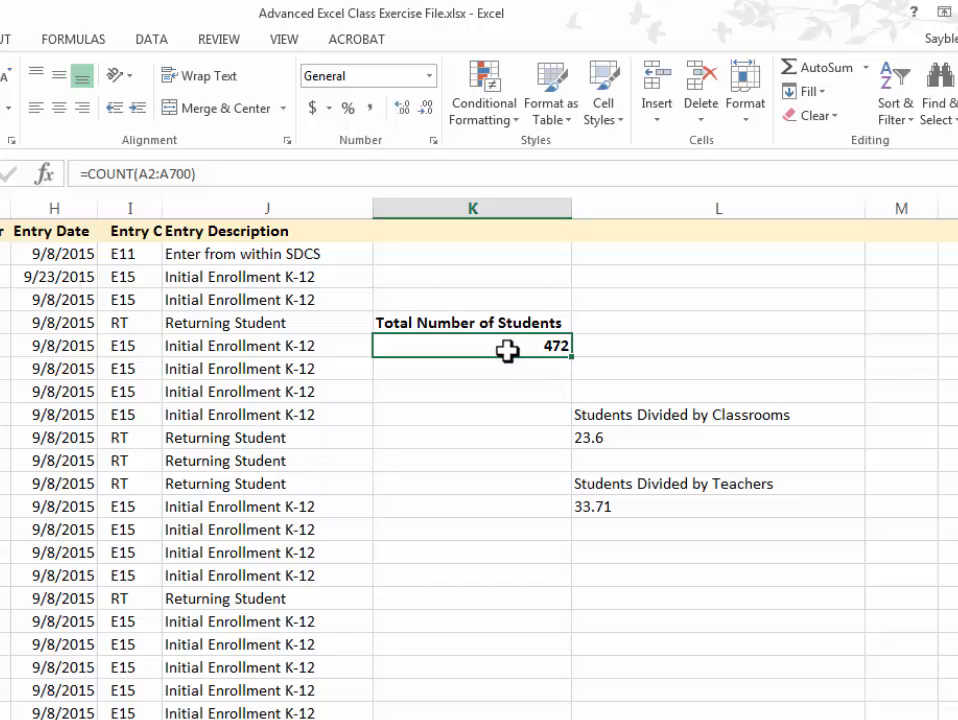
pyautogui.moveTo(288, 222)
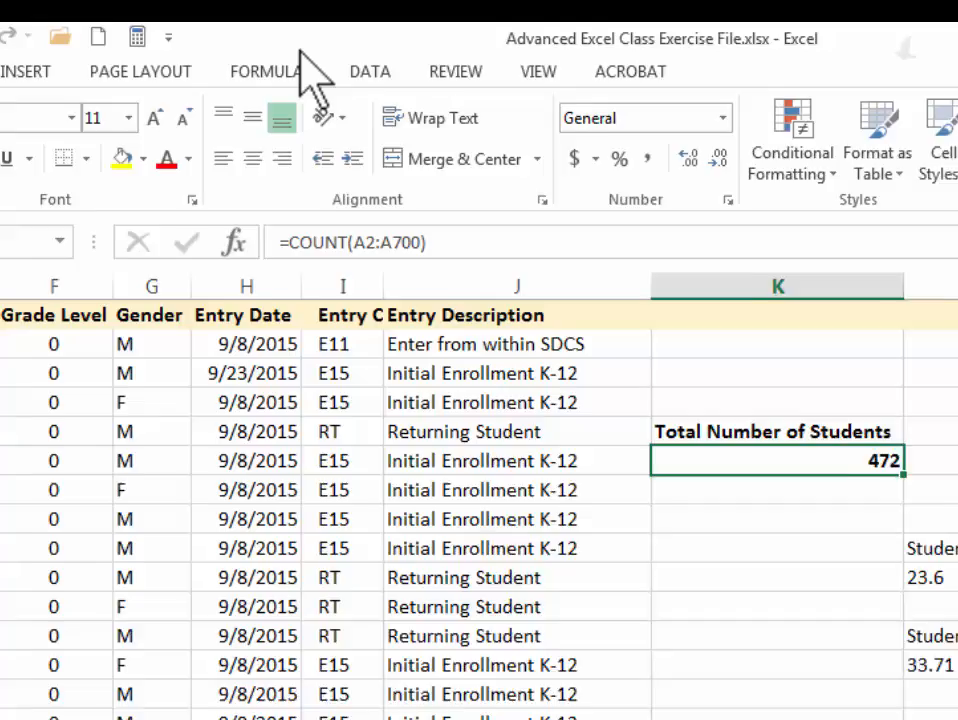
# Trace precedents of K6 so an arrow links the A2:A700 data to the 472 total.
pyautogui.click(264, 72)
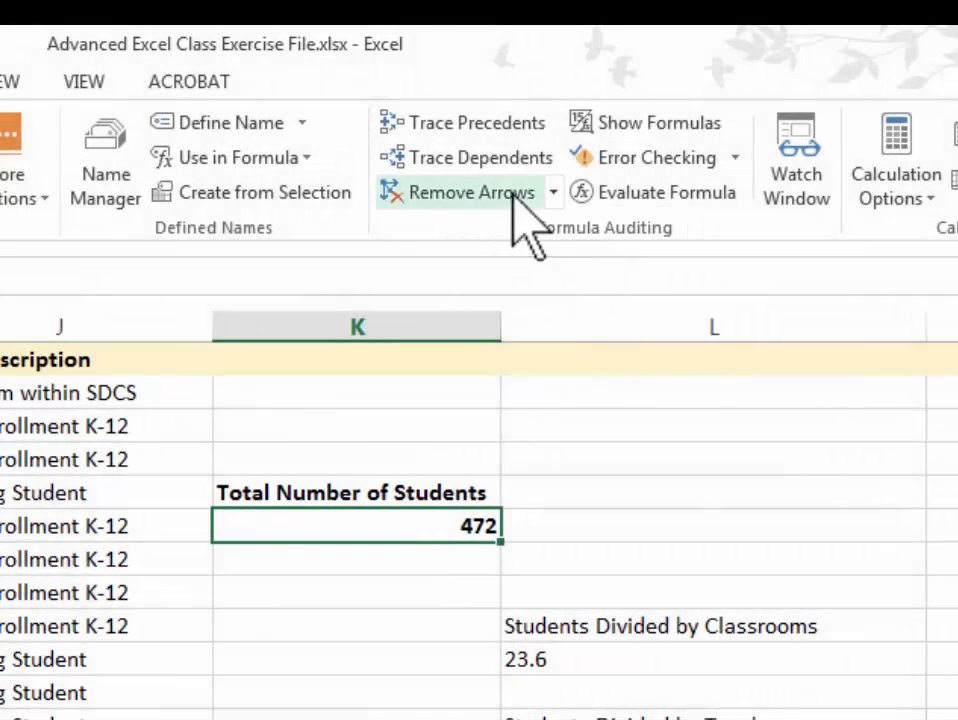
pyautogui.click(472, 122)
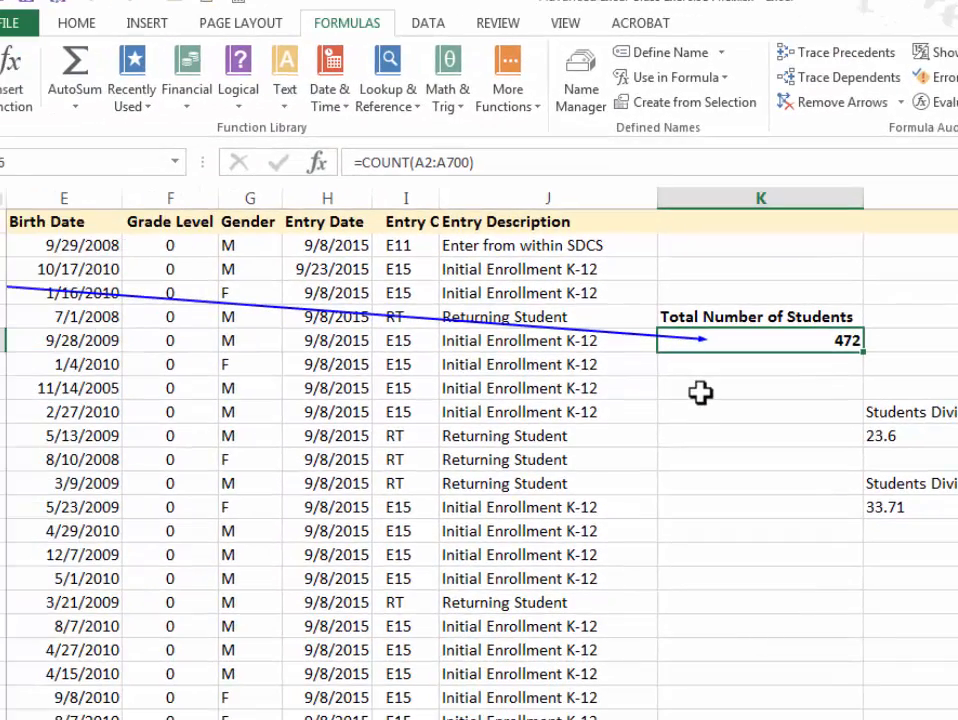
pyautogui.moveTo(62, 268)
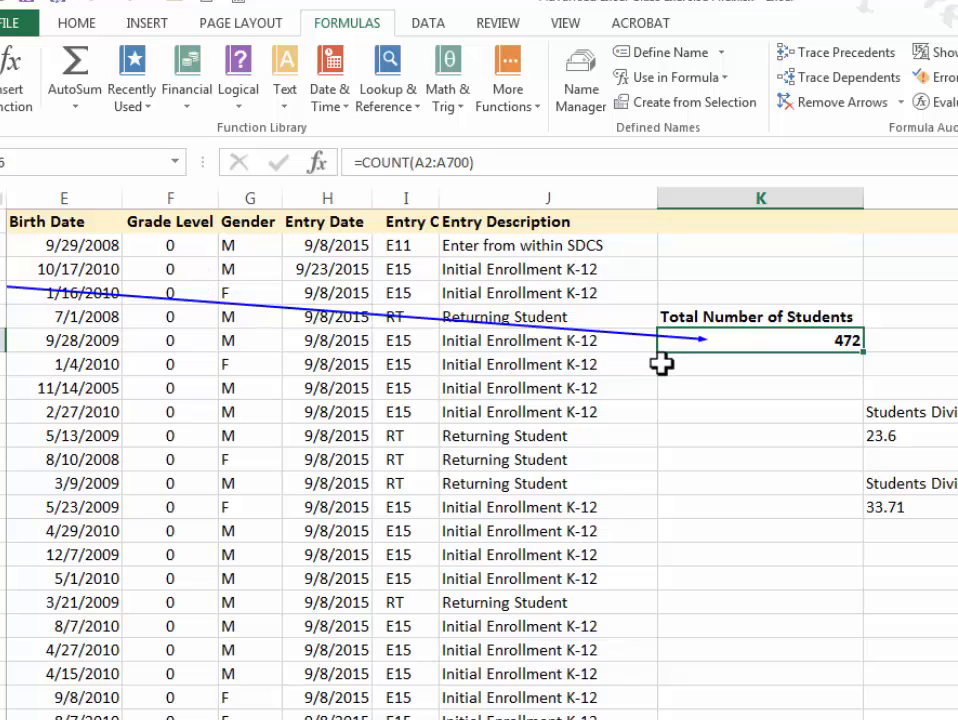
pyautogui.moveTo(726, 356)
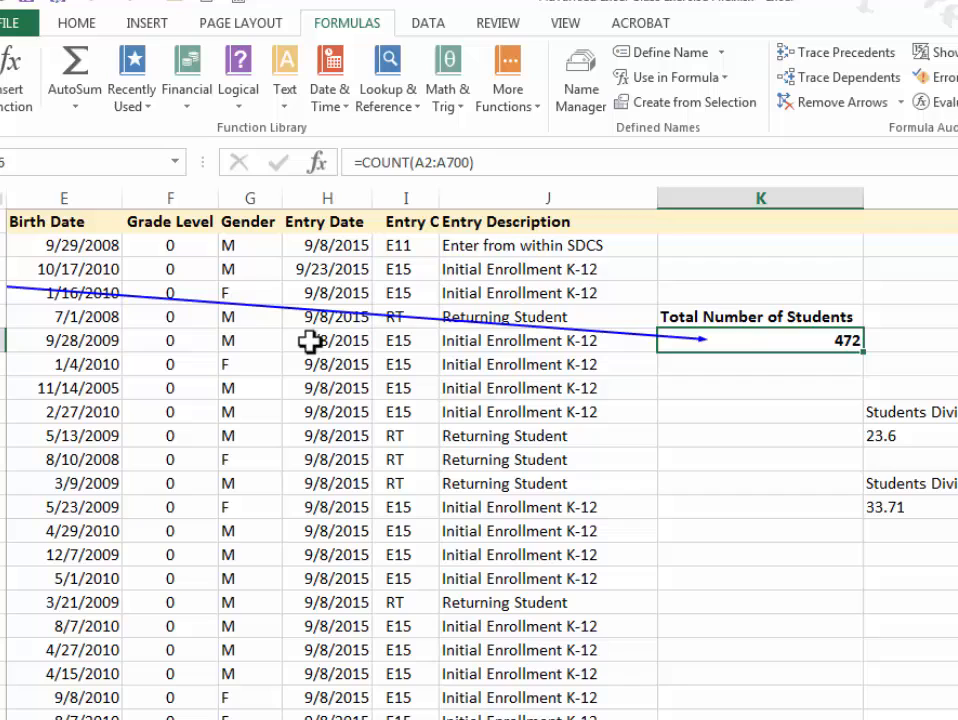
pyautogui.moveTo(504, 560)
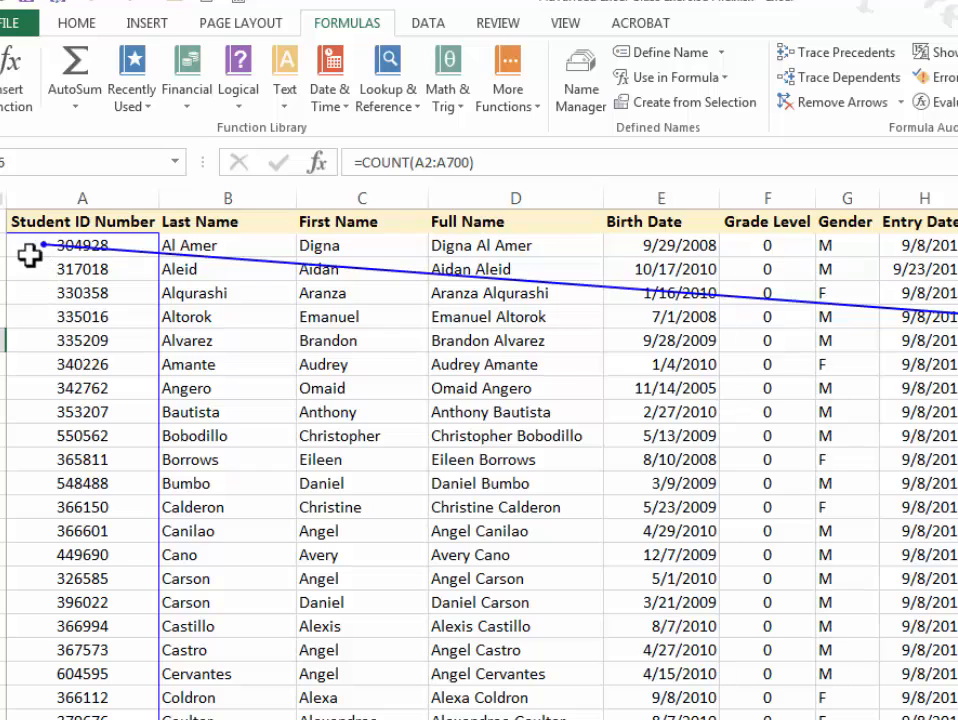
pyautogui.moveTo(32, 248)
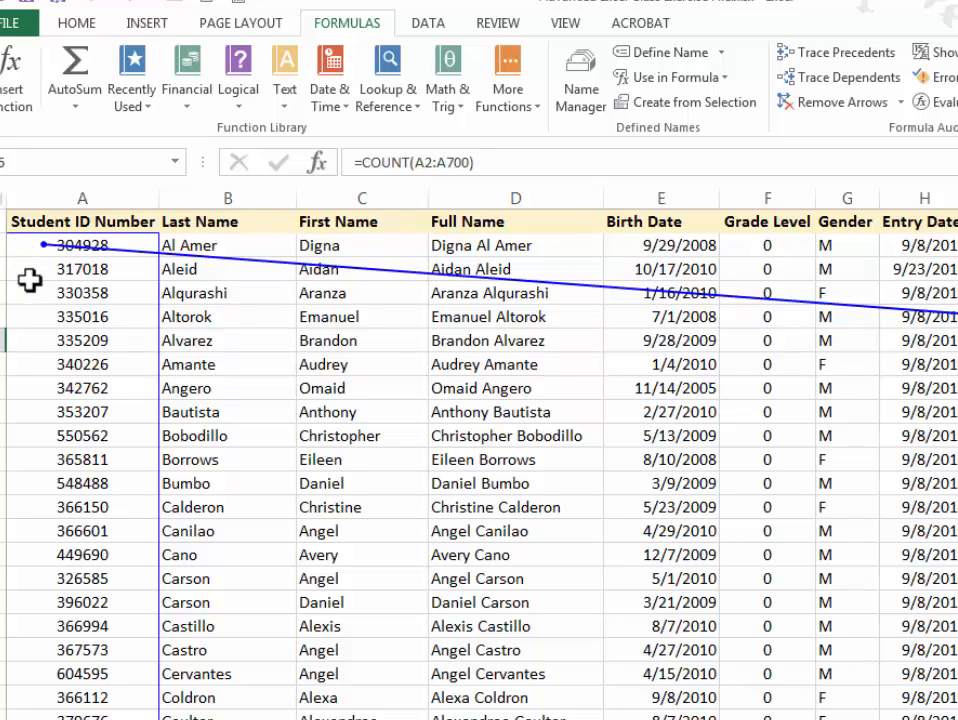
pyautogui.moveTo(228, 436)
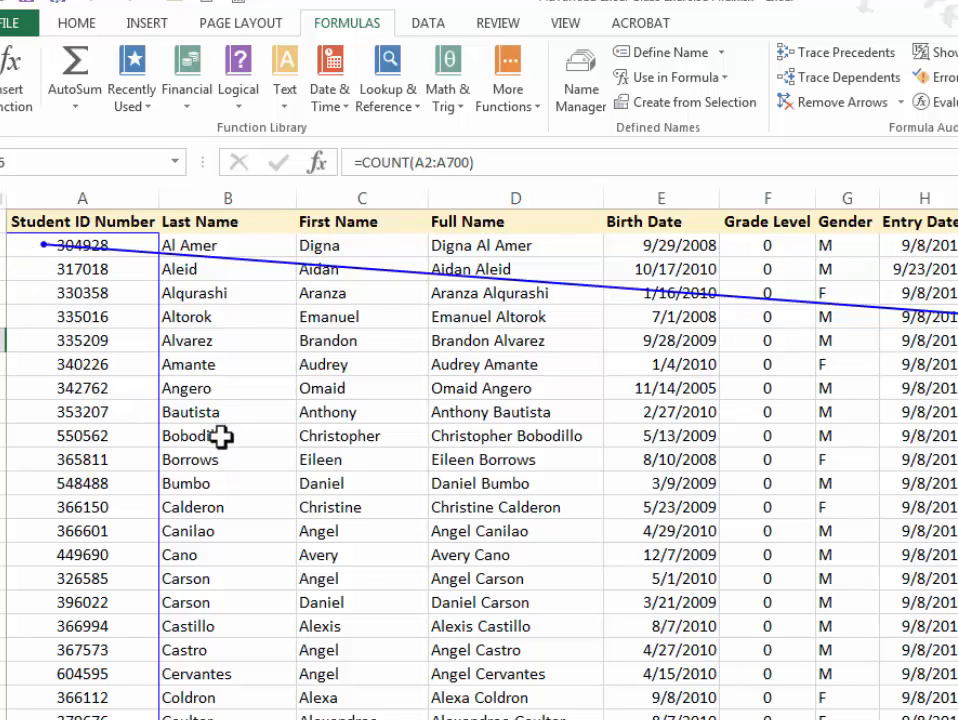
pyautogui.moveTo(150, 280)
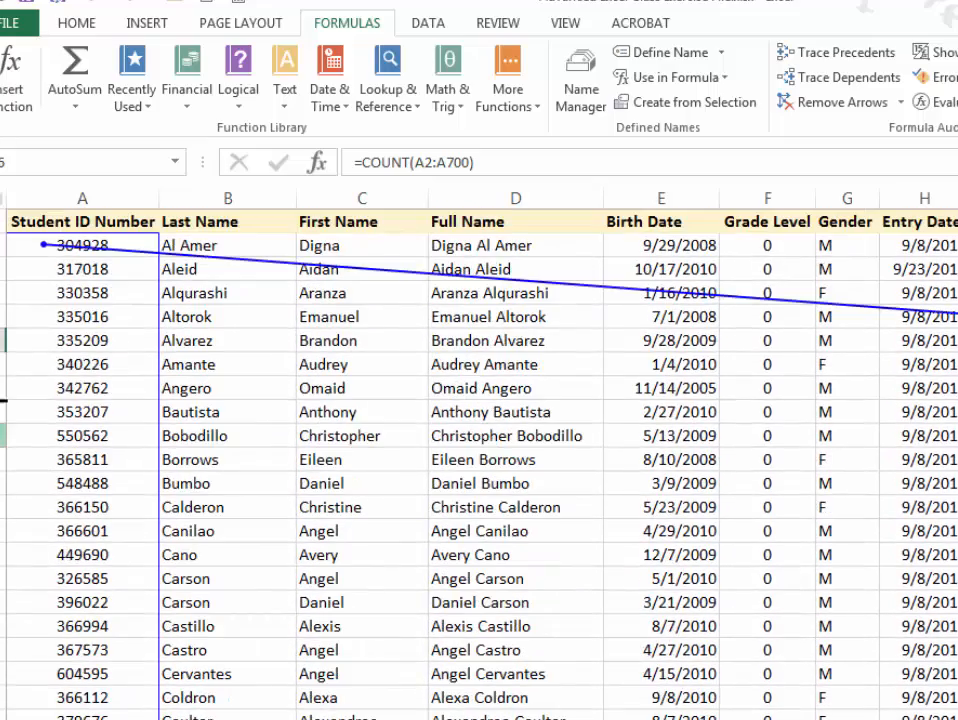
pyautogui.moveTo(44, 244)
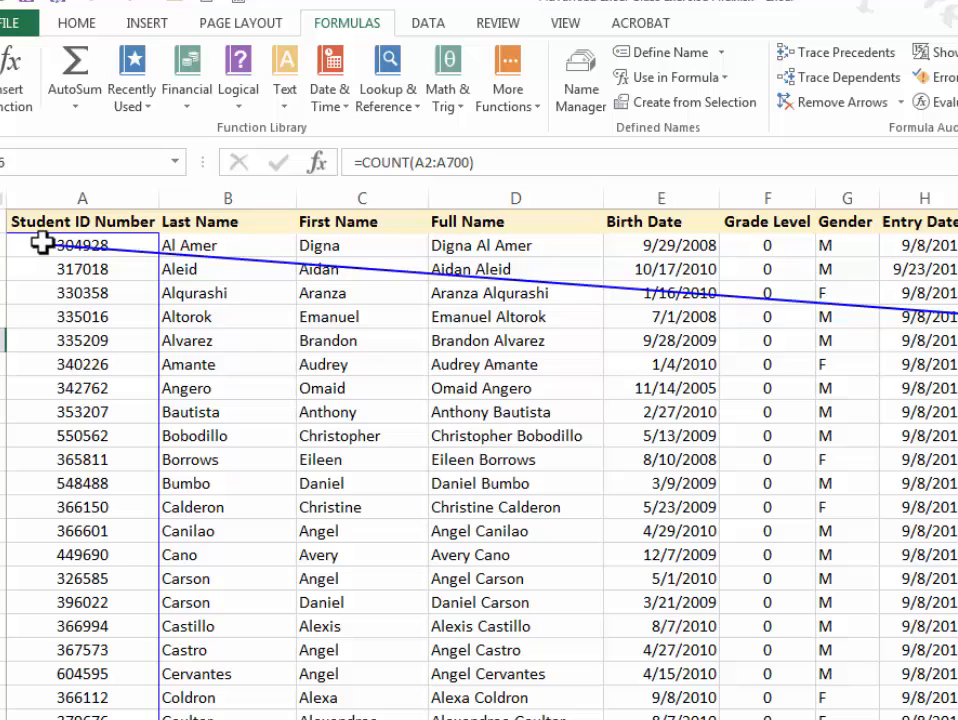
pyautogui.moveTo(156, 364)
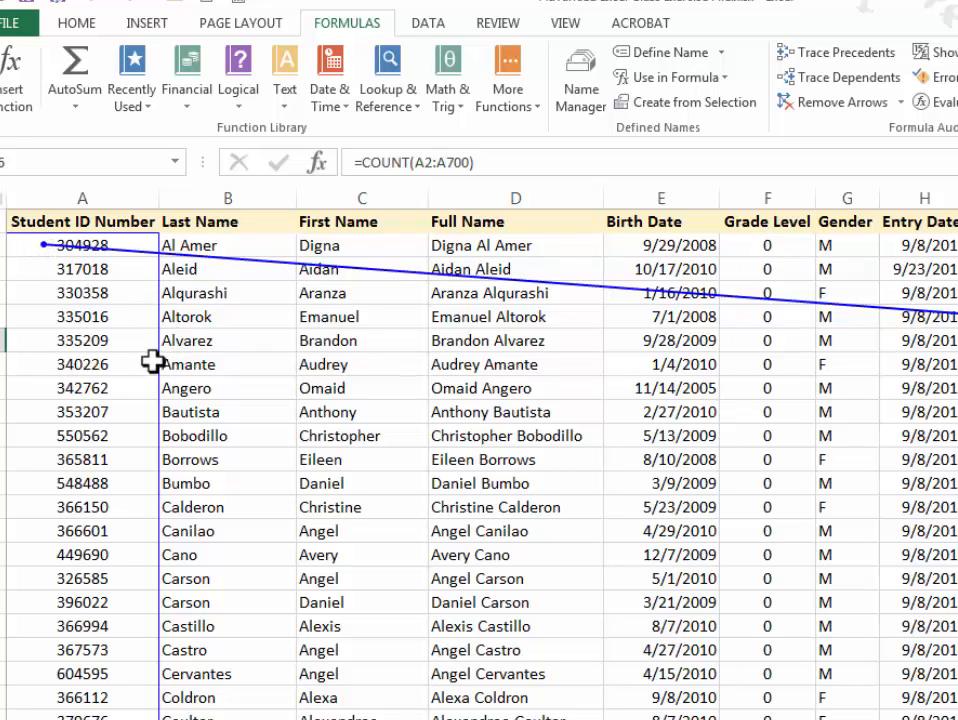
pyautogui.moveTo(176, 330)
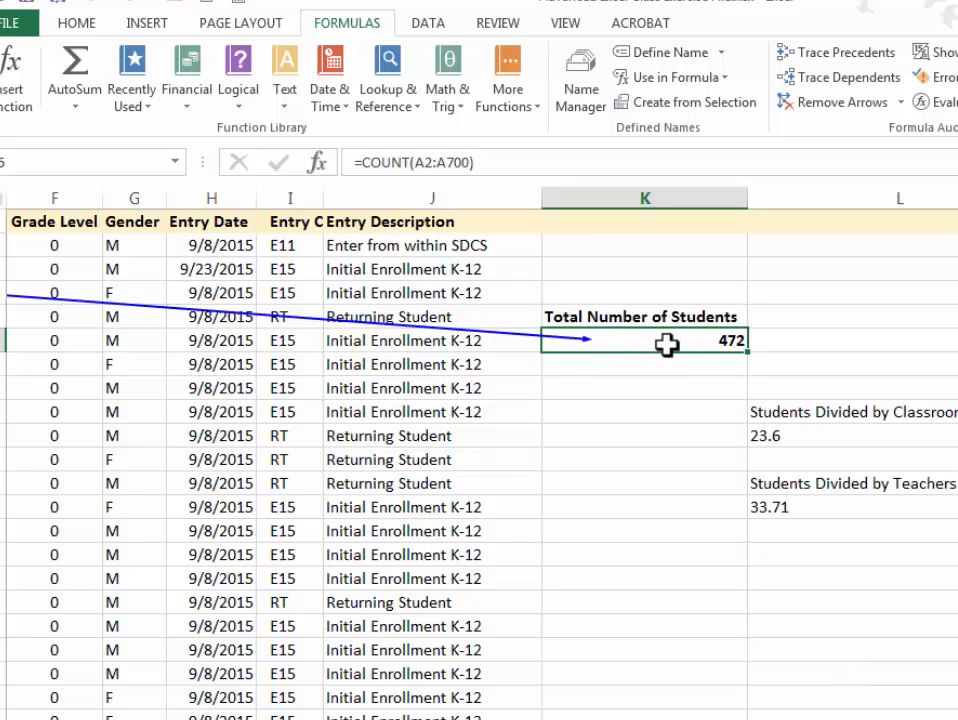
pyautogui.moveTo(672, 540)
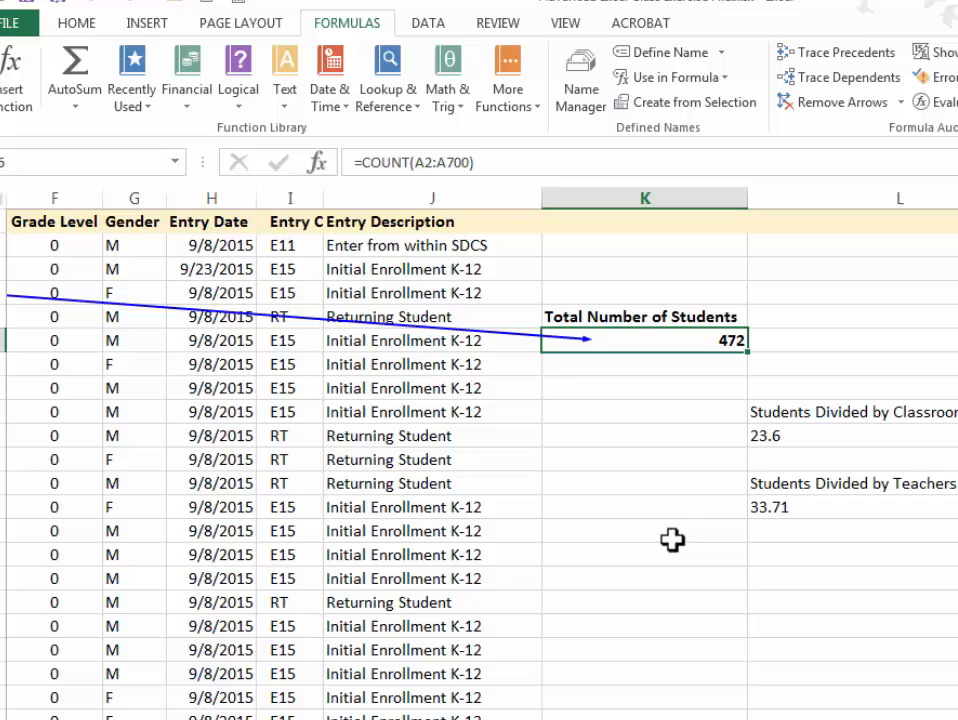
pyautogui.moveTo(644, 340)
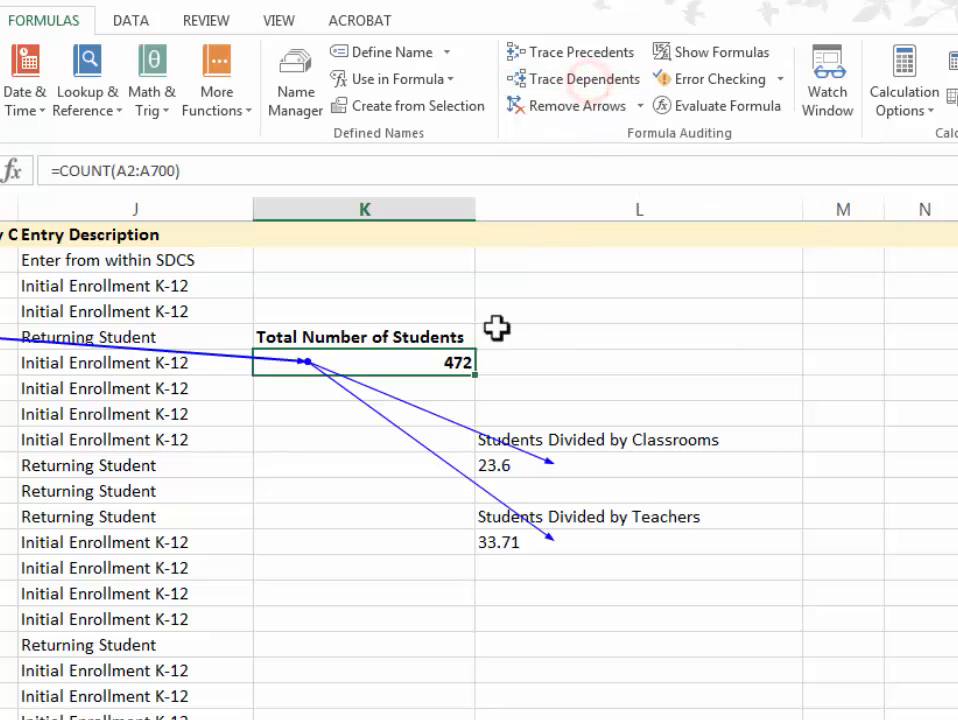
pyautogui.moveTo(530, 544)
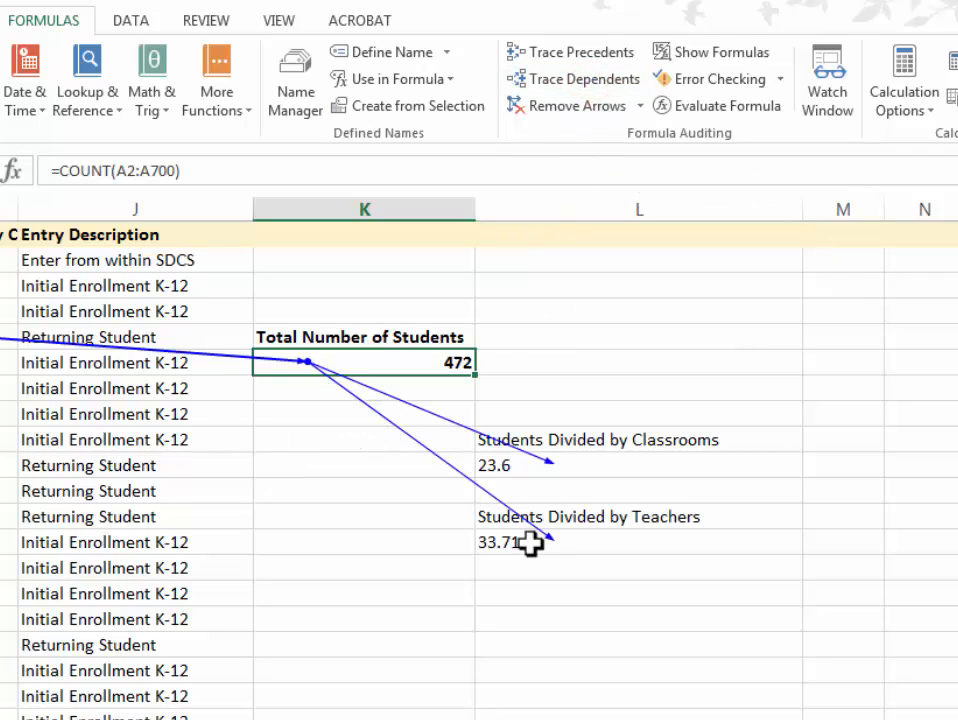
pyautogui.moveTo(412, 364)
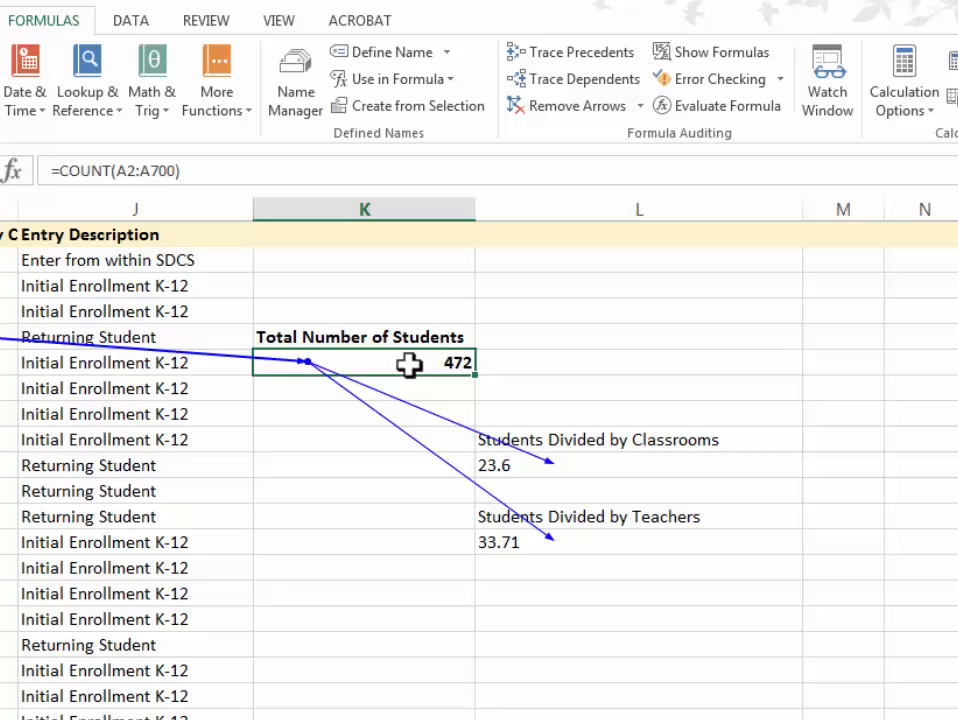
pyautogui.moveTo(596, 550)
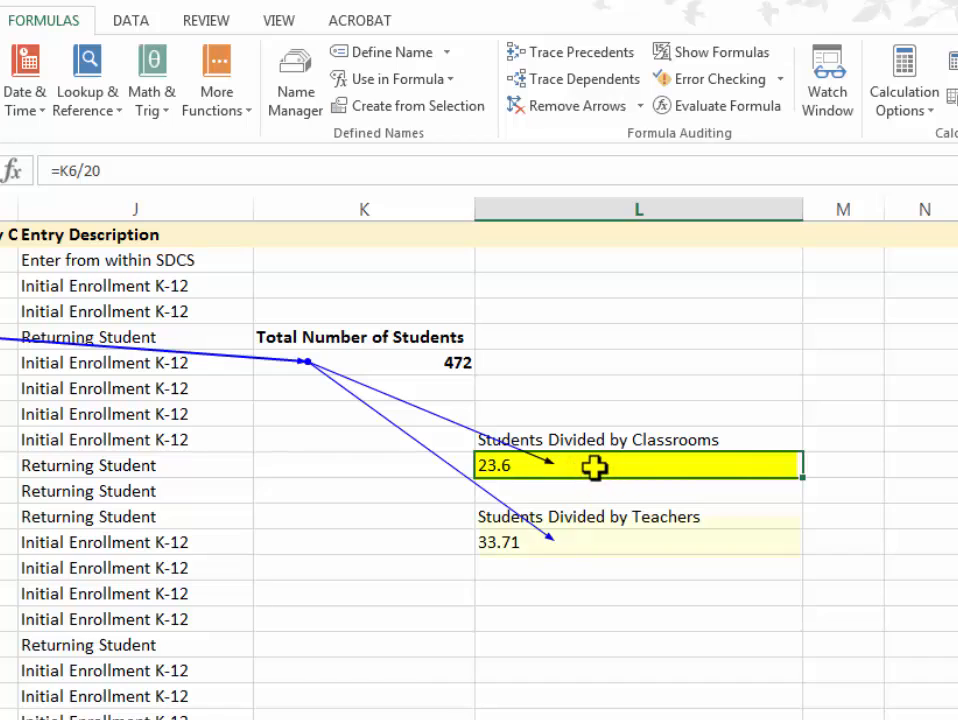
# Select L13 to confirm its =K6/14 teacher average (33.71) depends on K6.
pyautogui.click(588, 544)
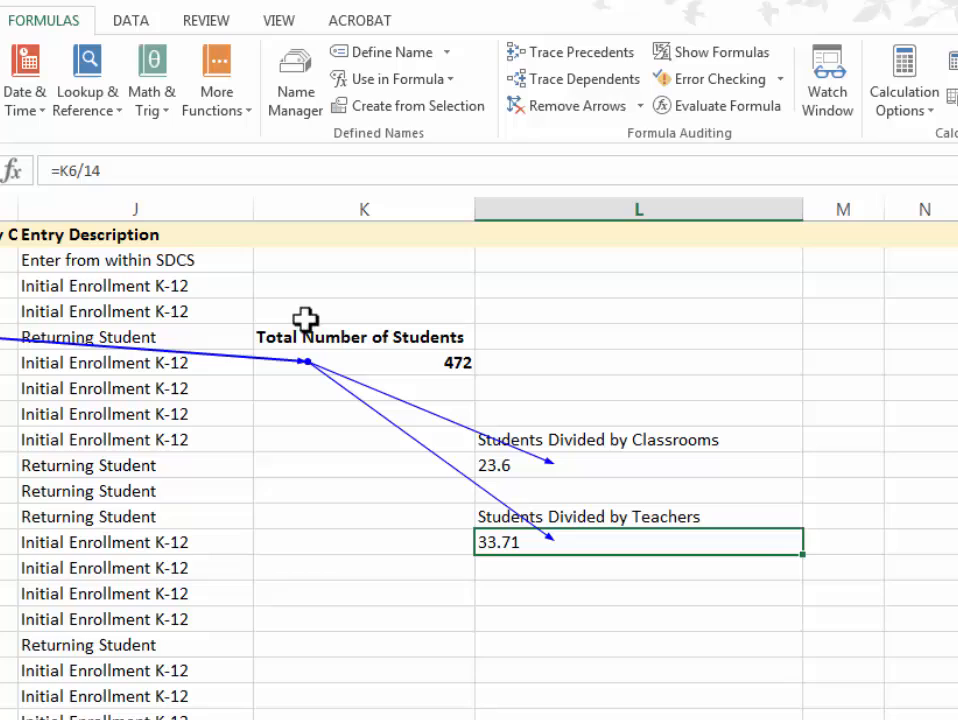
pyautogui.moveTo(308, 430)
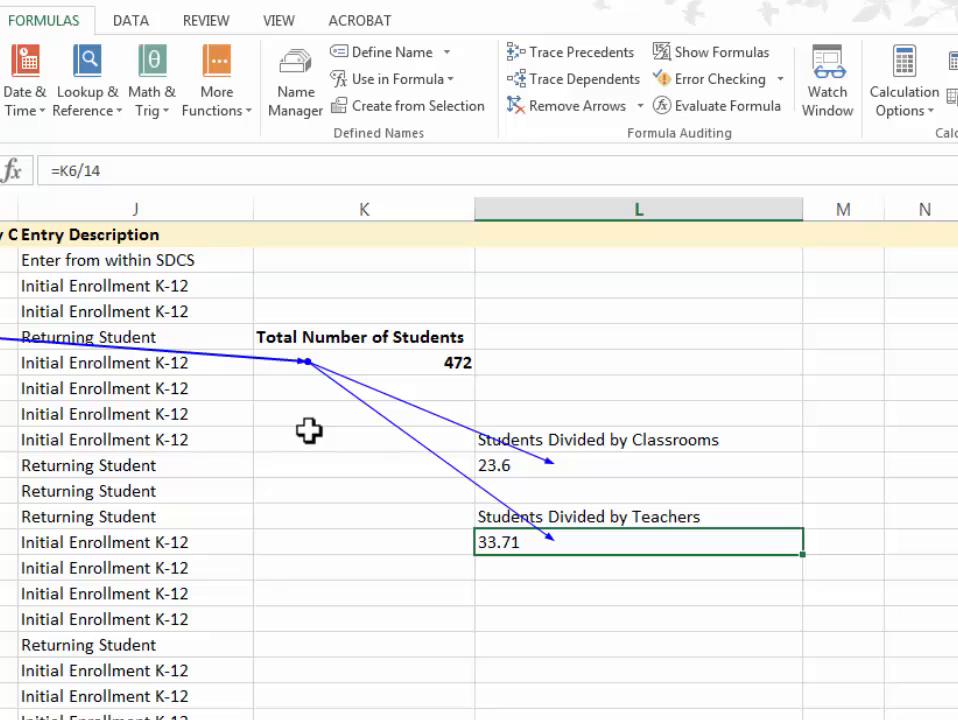
pyautogui.moveTo(376, 450)
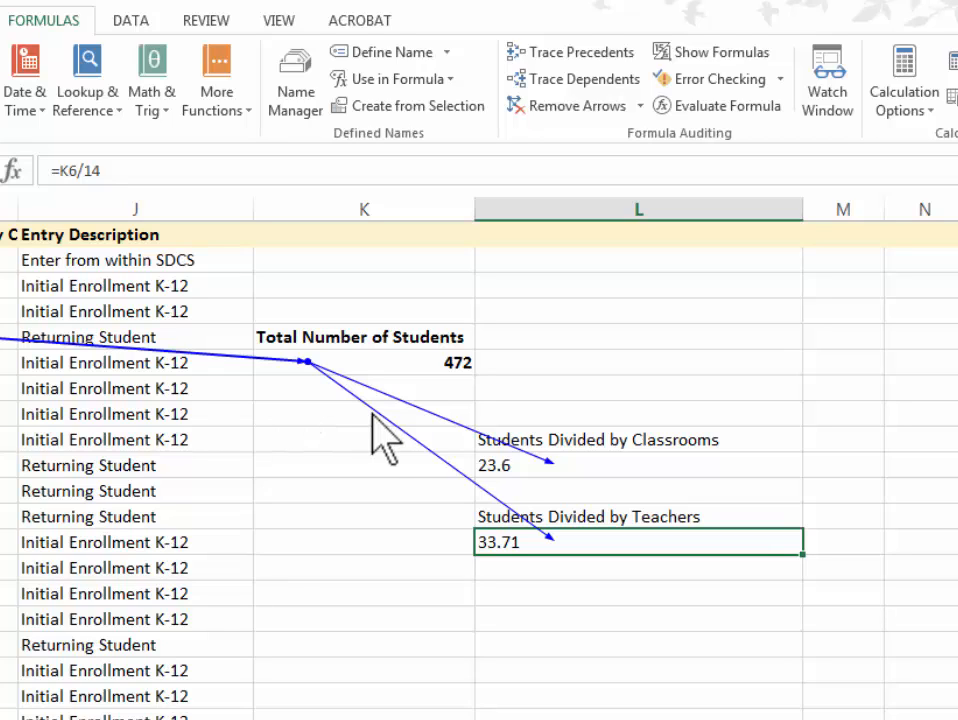
pyautogui.moveTo(332, 428)
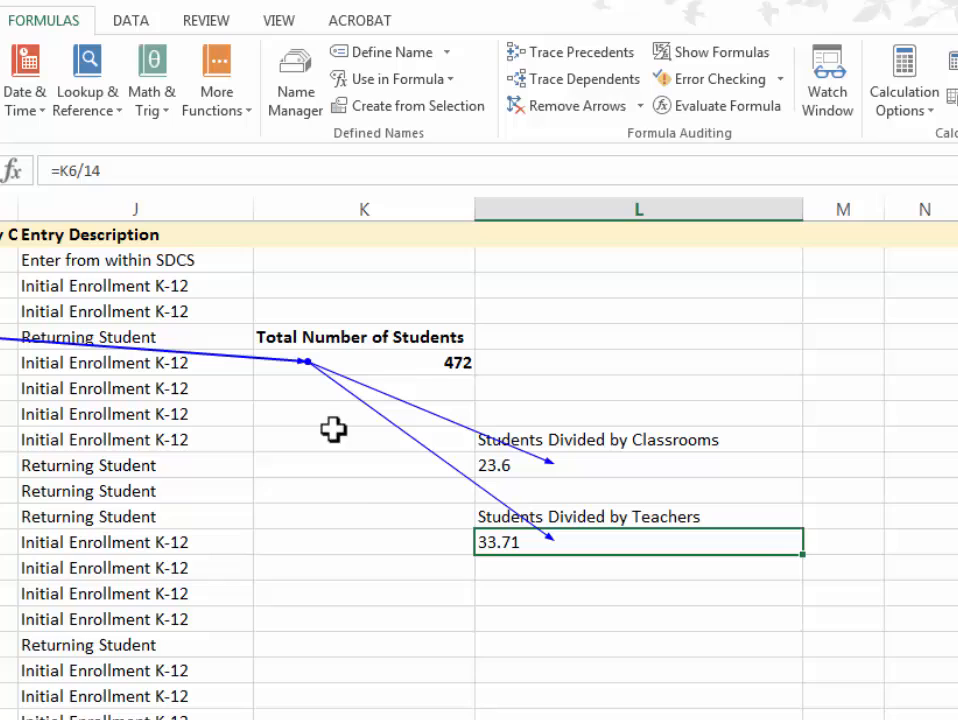
pyautogui.moveTo(364, 484)
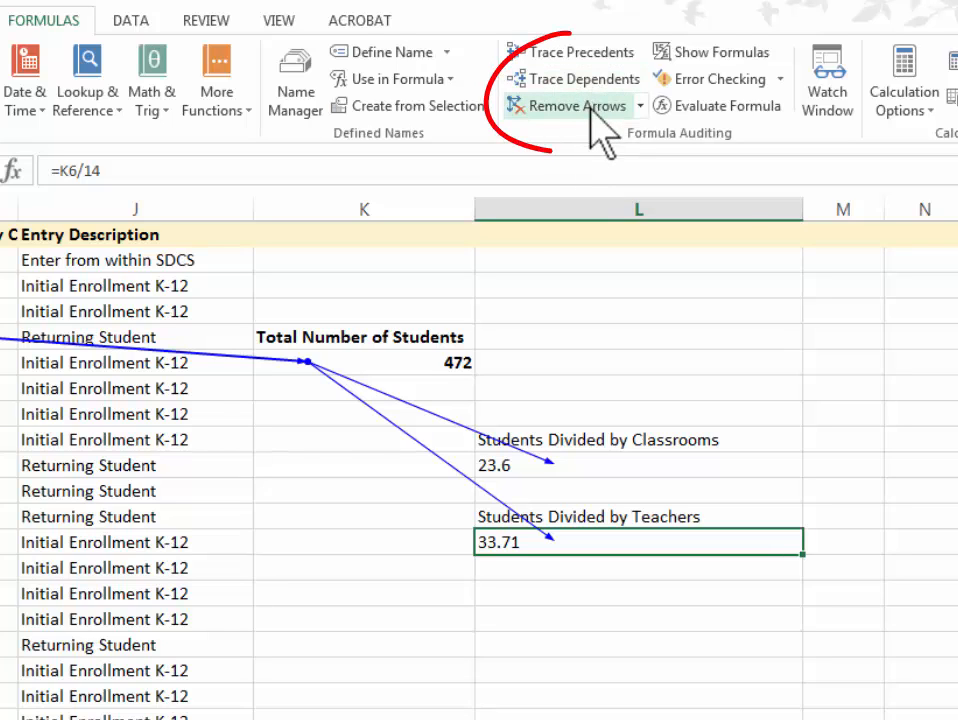
# Remove all tracer arrows, leaving 472, 23.6 and 33.71 unmarked.
pyautogui.click(572, 104)
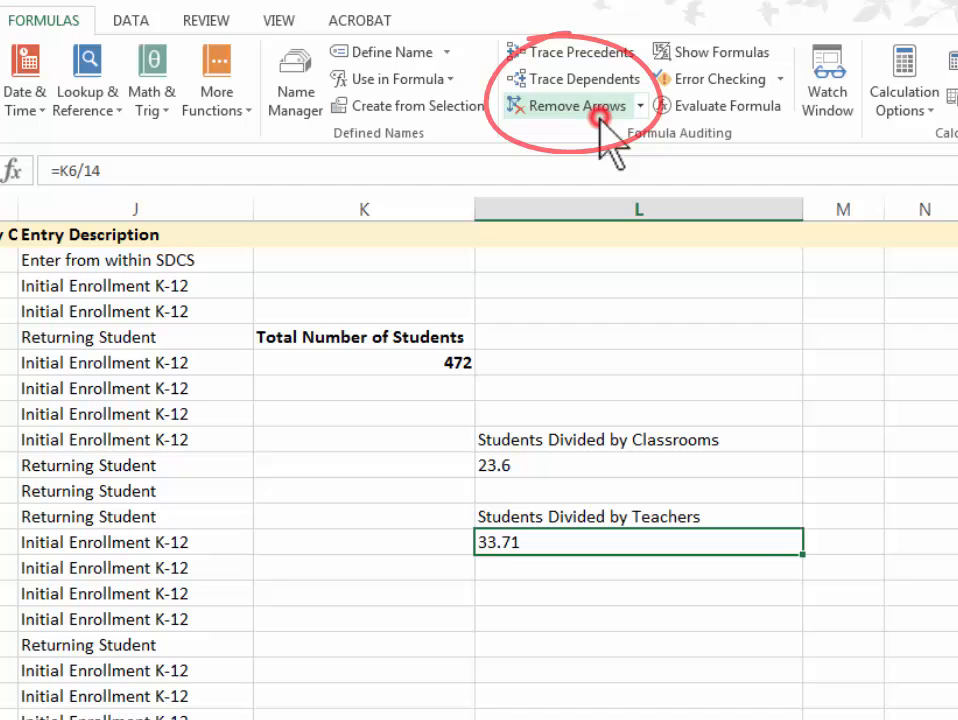
pyautogui.click(568, 104)
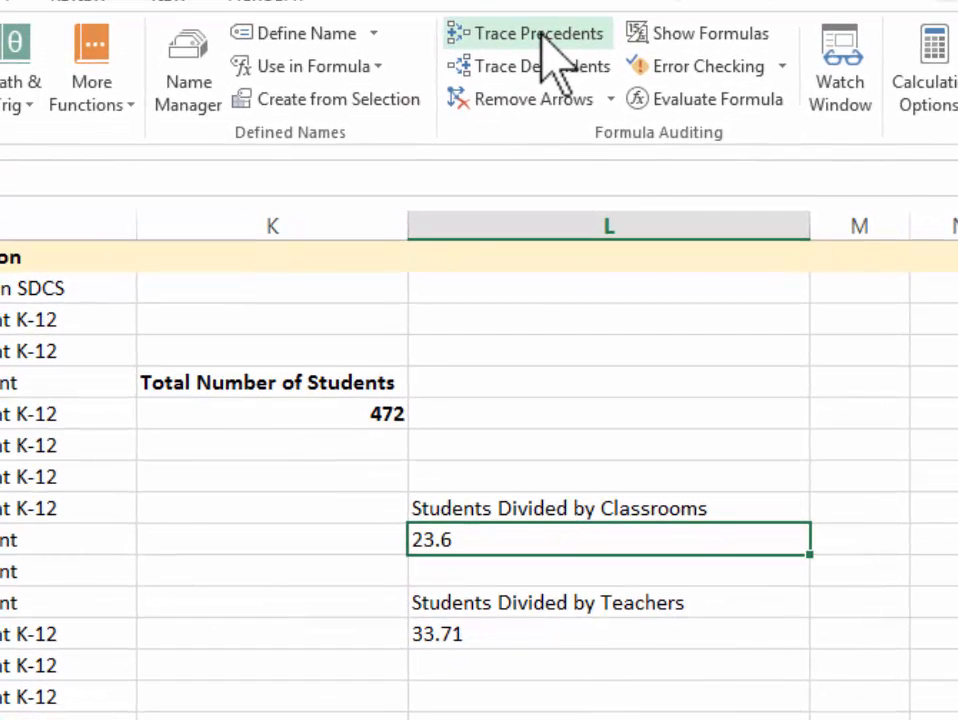
# Trace precedents of L10 so an arrow runs from the 472 total into 23.6.
pyautogui.click(536, 32)
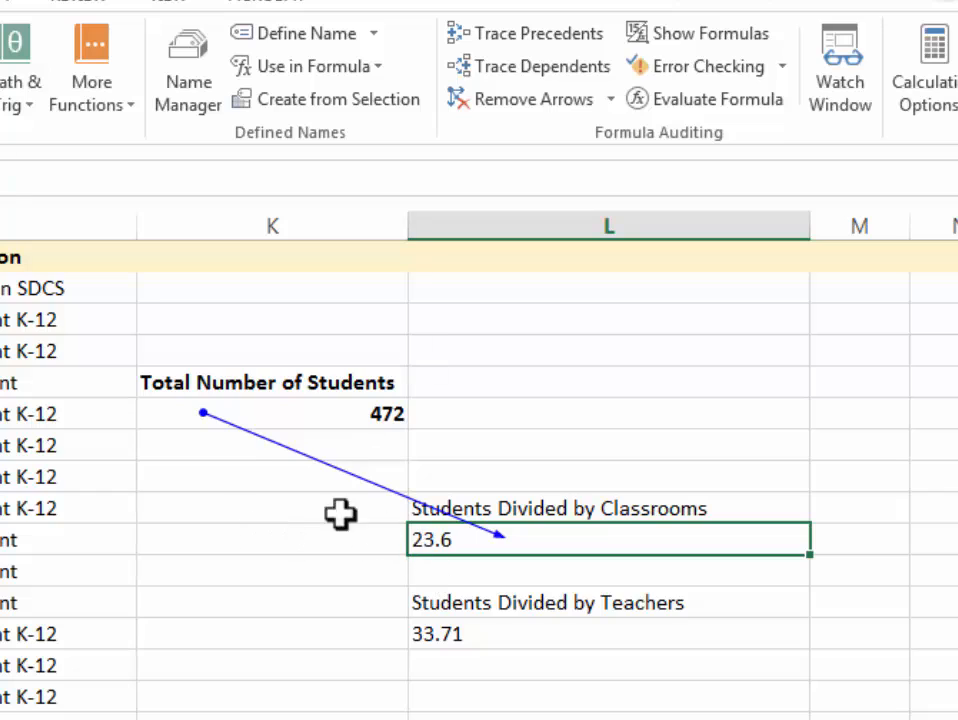
pyautogui.moveTo(170, 420)
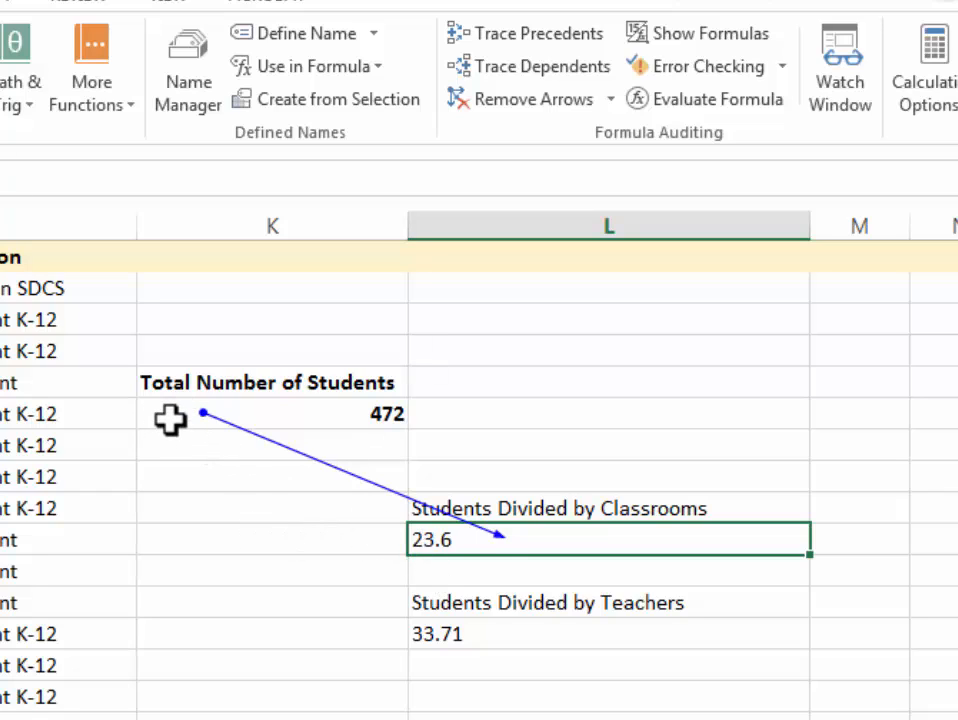
pyautogui.moveTo(482, 550)
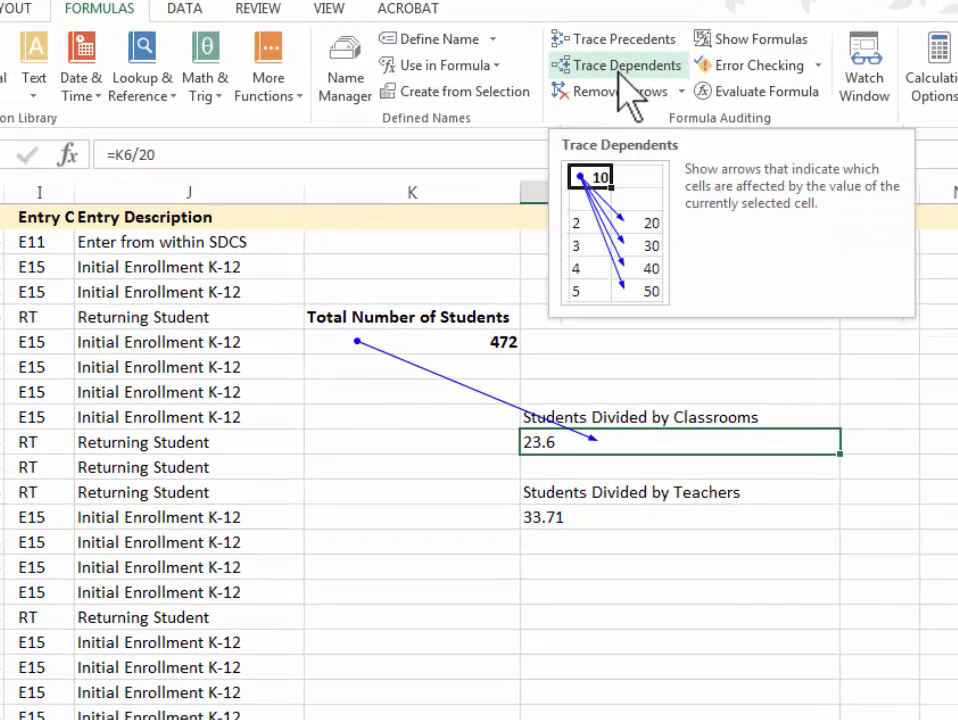
pyautogui.click(624, 64)
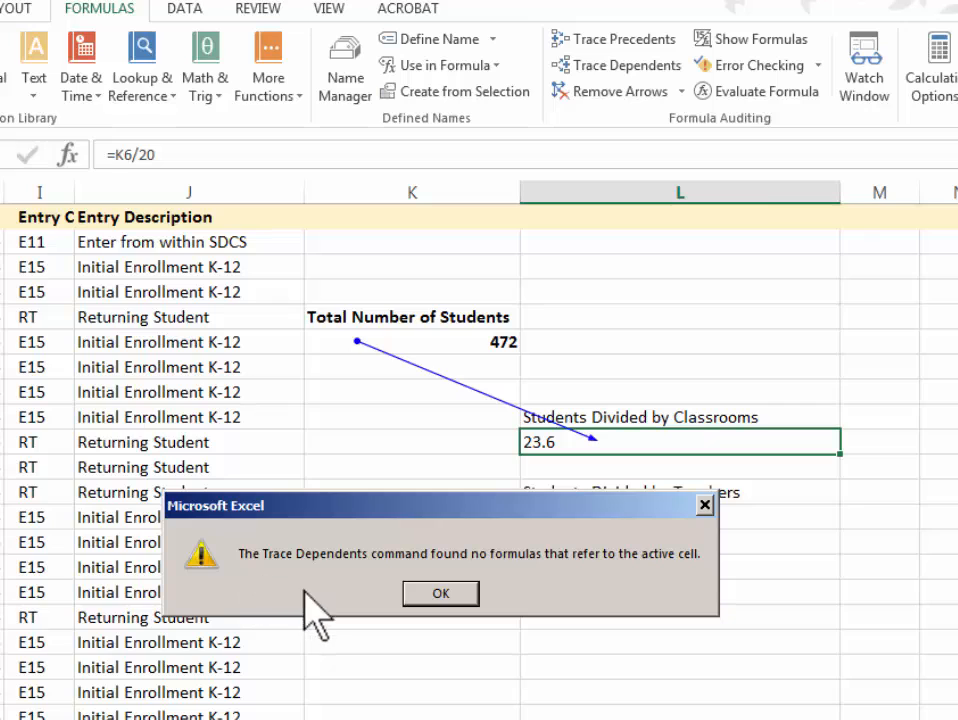
pyautogui.moveTo(640, 616)
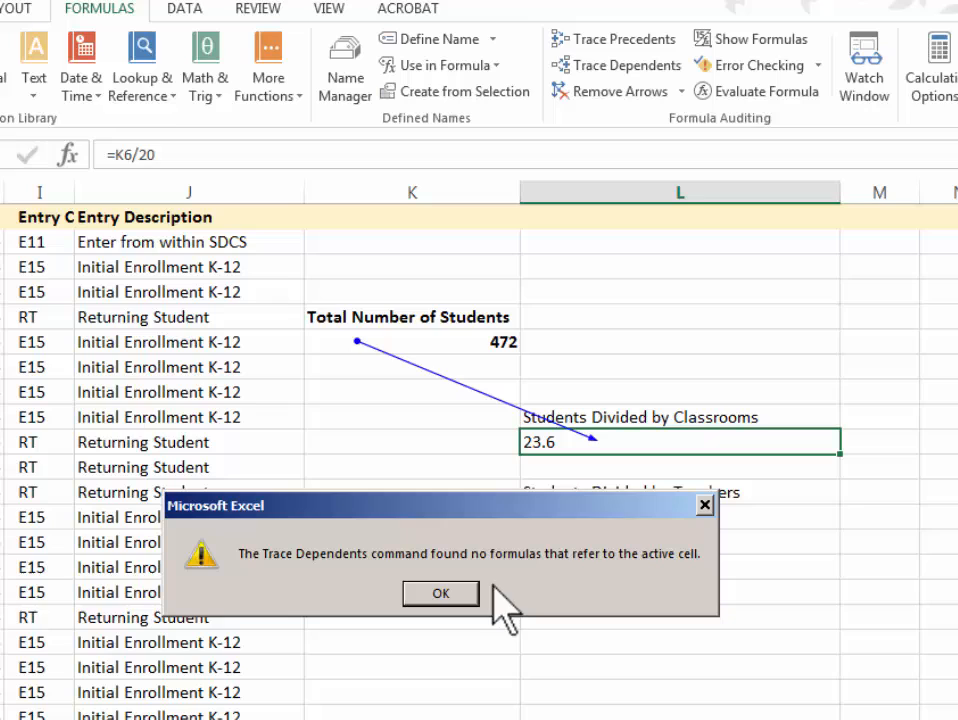
pyautogui.moveTo(458, 620)
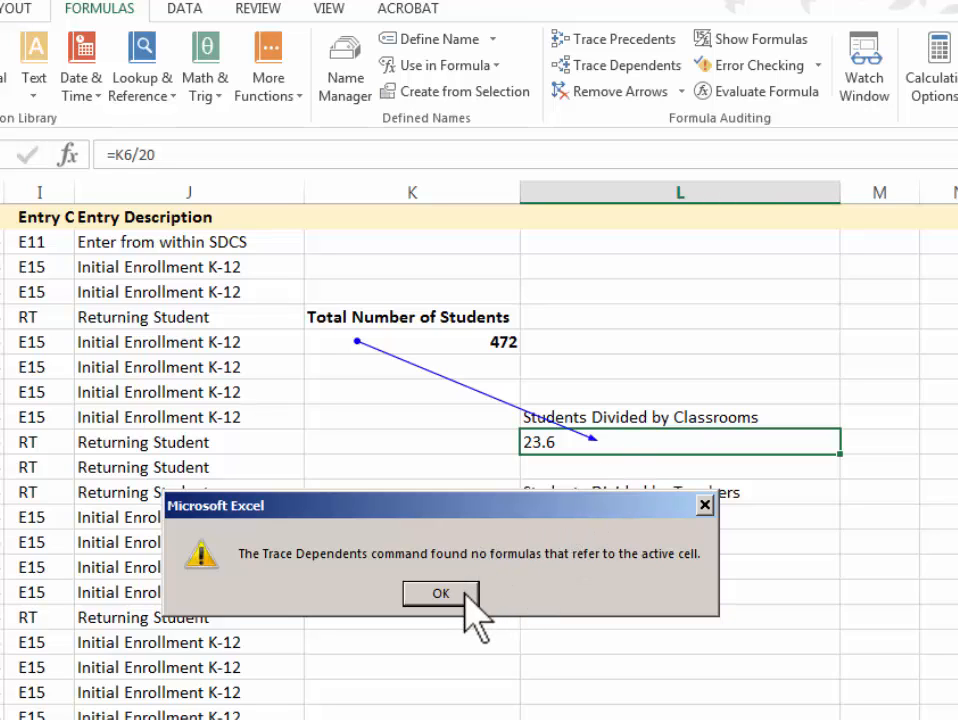
pyautogui.moveTo(636, 460)
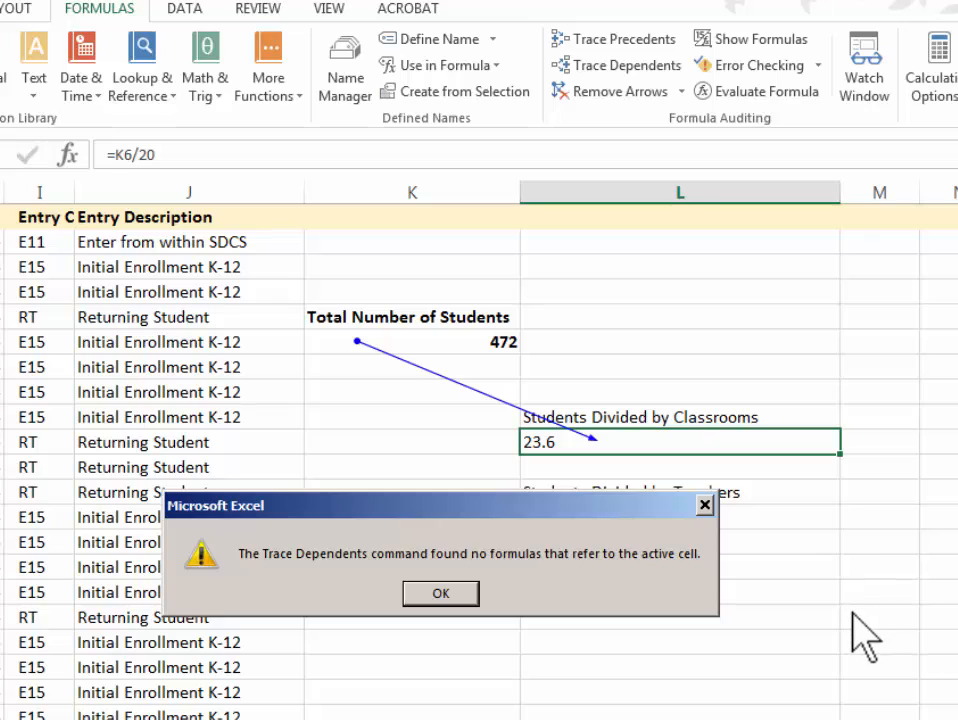
pyautogui.click(440, 592)
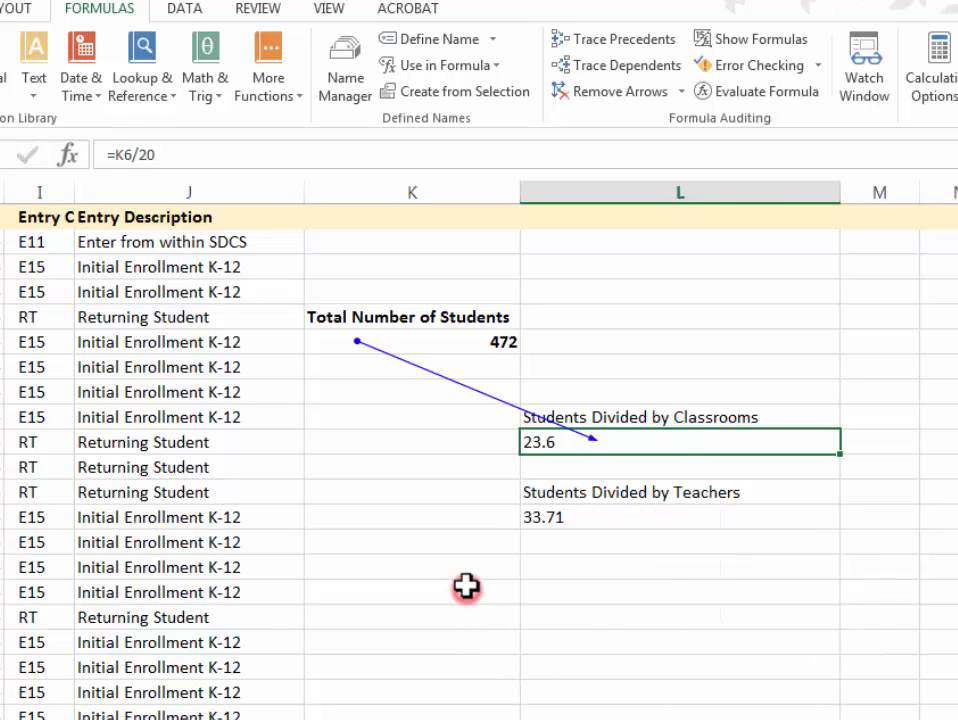
pyautogui.moveTo(604, 150)
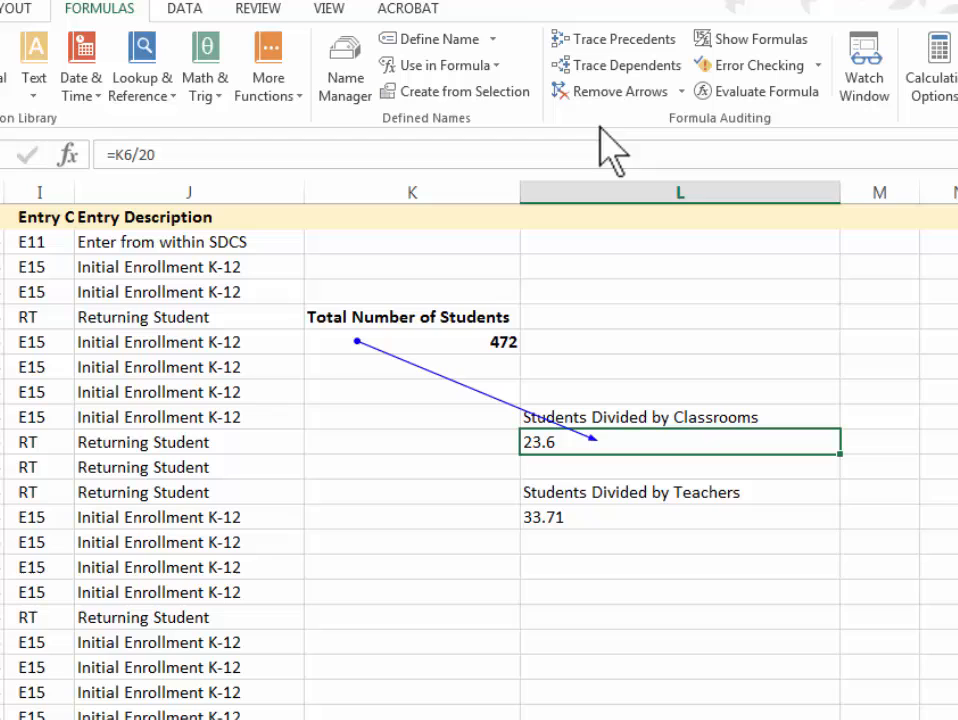